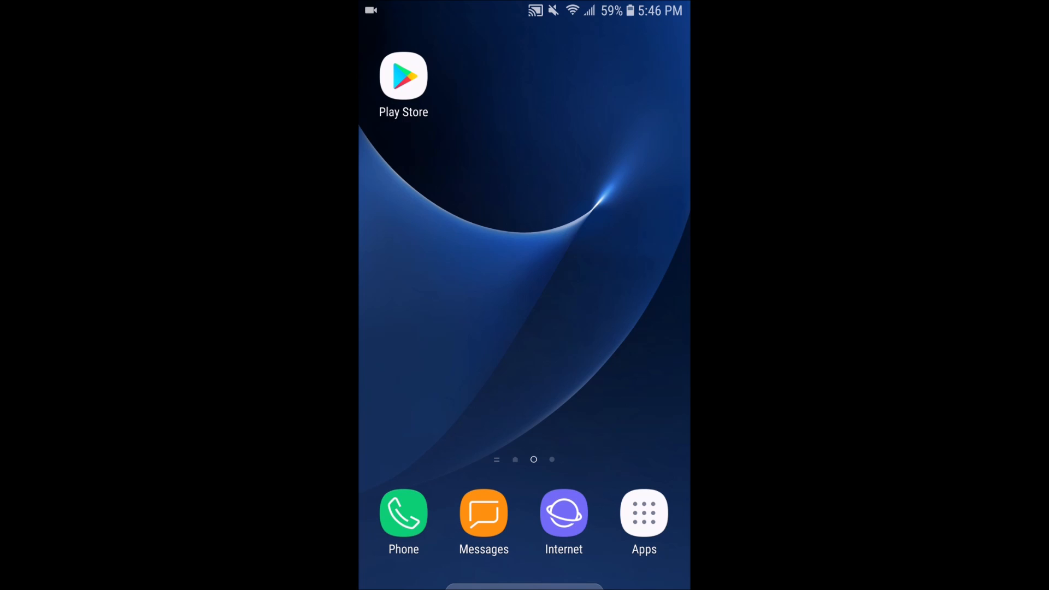
# Launch Google Play Store from the Android home screen.
pyautogui.click(402, 74)
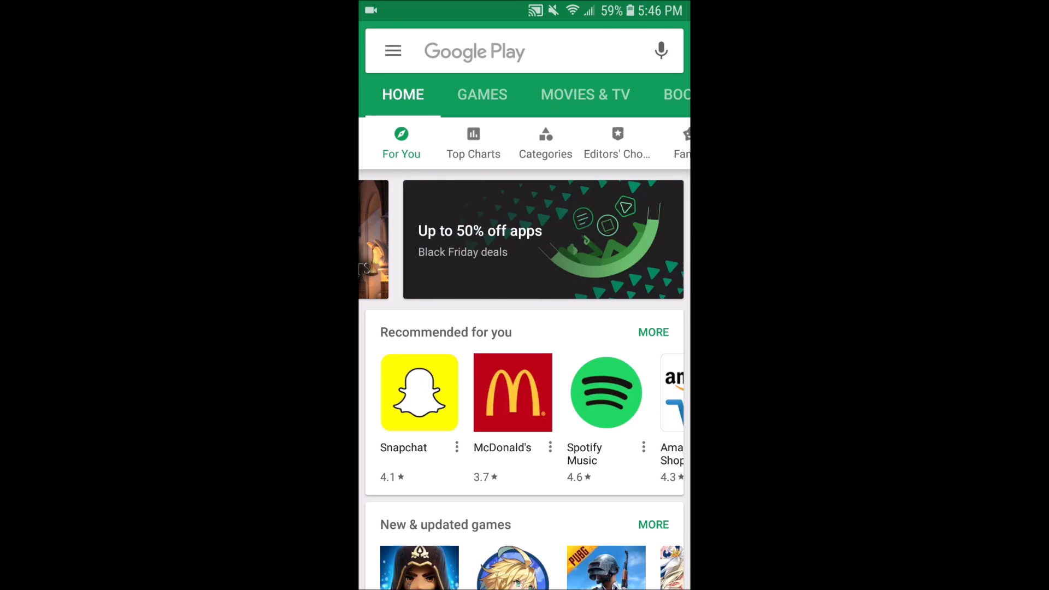
# Search the Play Store for 'Roku' and open the Roku Inc. app listing.
pyautogui.write('Roku')
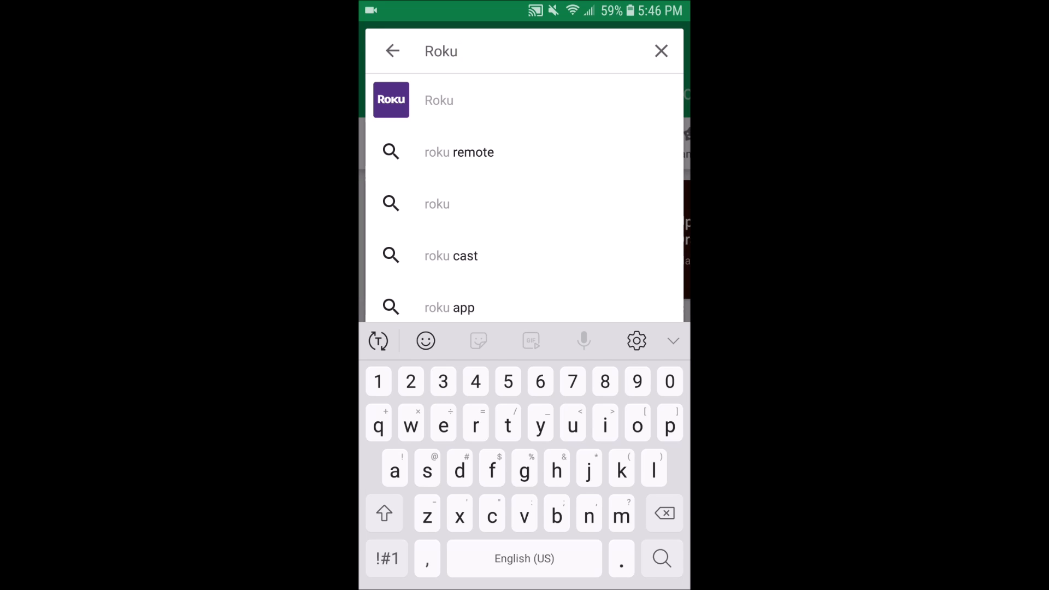
pyautogui.click(438, 99)
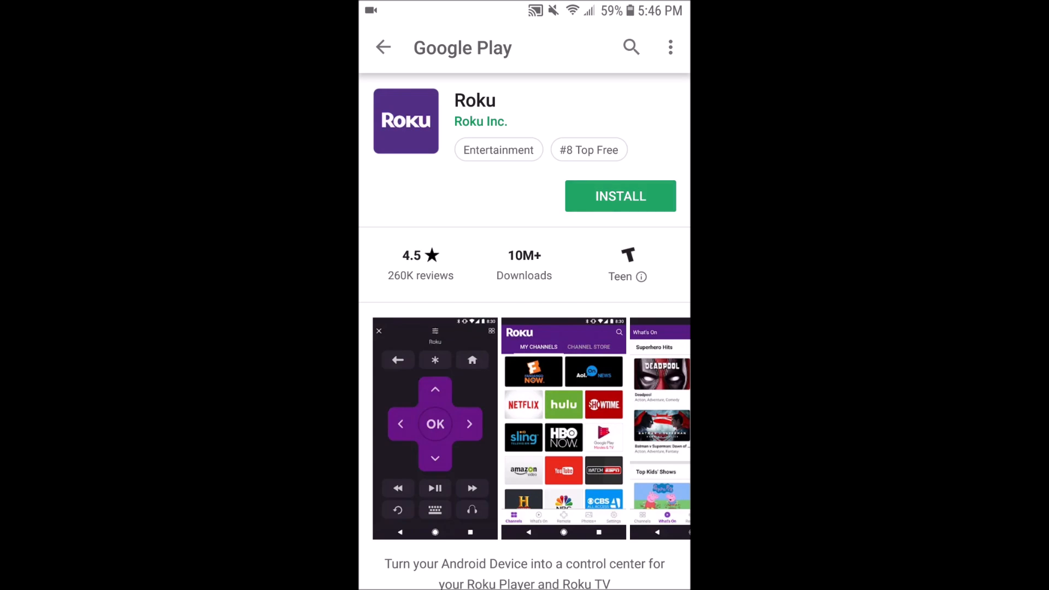
# Install the Roku app, then return to the home screen.
pyautogui.click(619, 196)
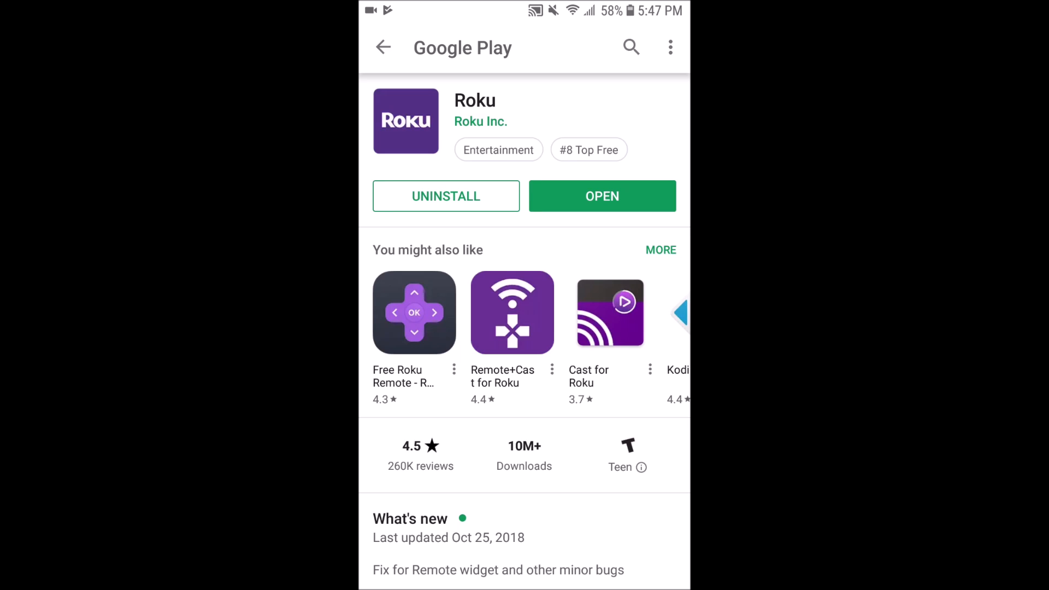
pyautogui.press('home')
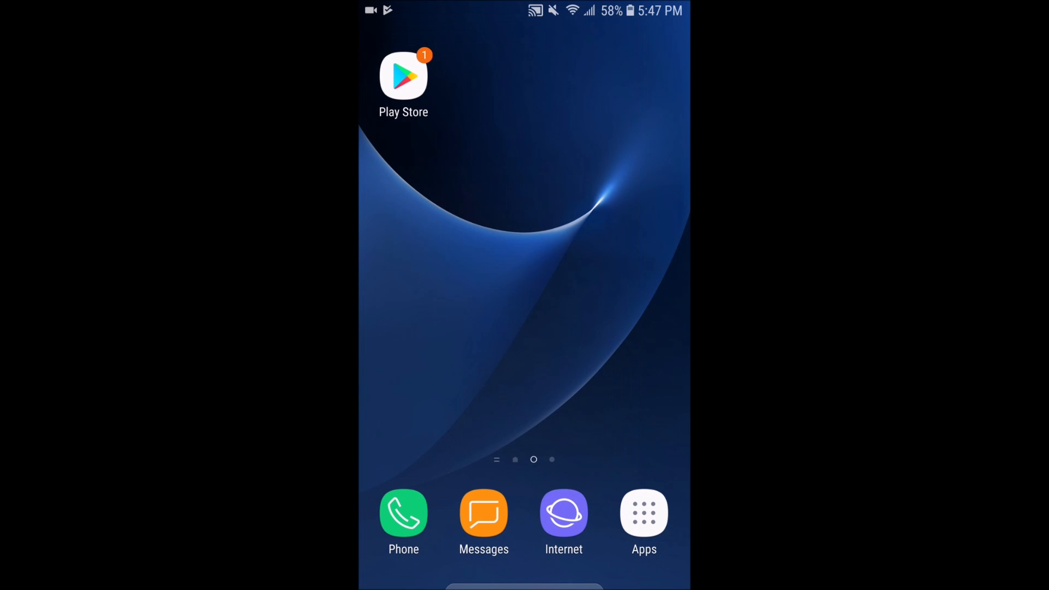
# Find the Roku app among installed apps and launch it to its terms of service.
pyautogui.click(642, 513)
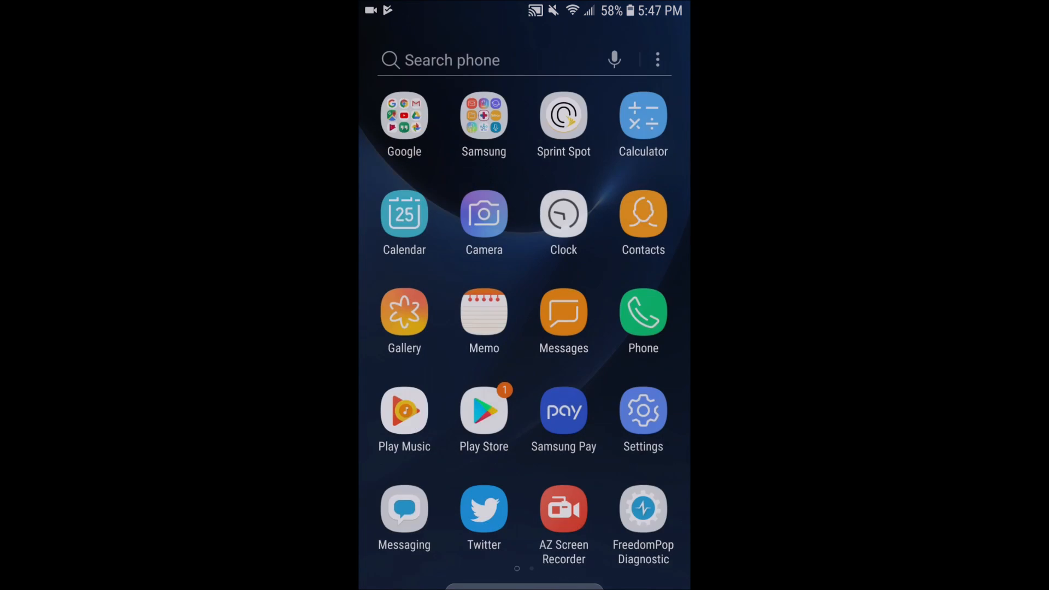
pyautogui.hscroll(-3)
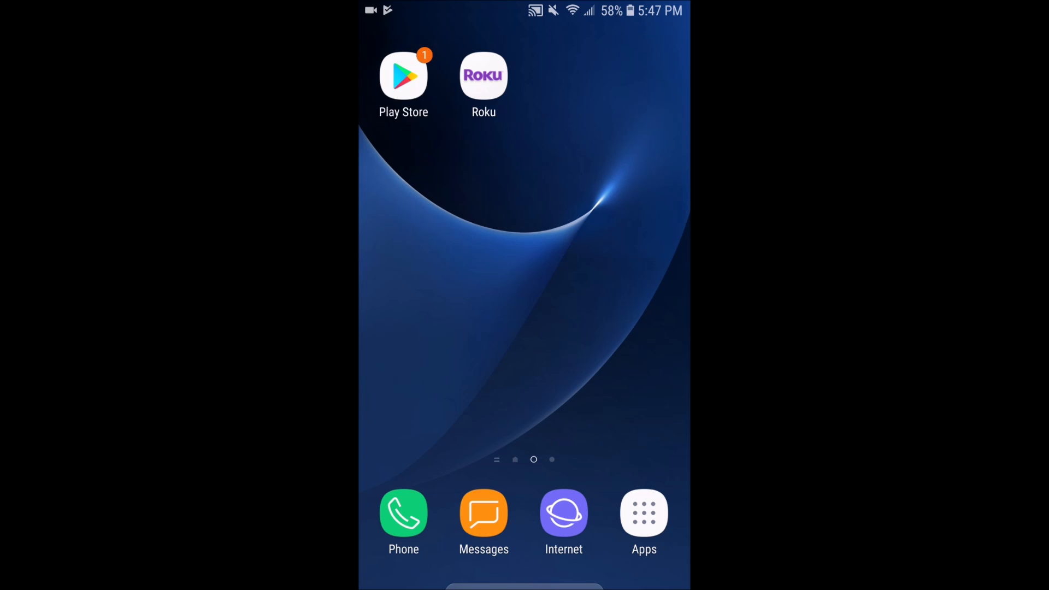
pyautogui.click(483, 75)
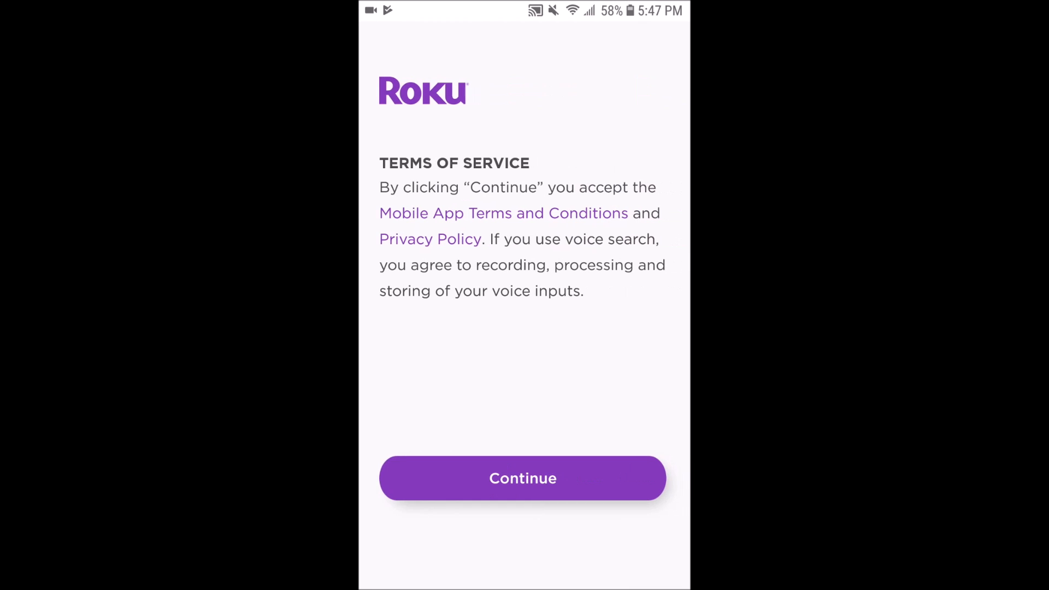
# Accept the Roku terms, connect to the 55" TCL Roku TV, and show the remote.
pyautogui.click(522, 477)
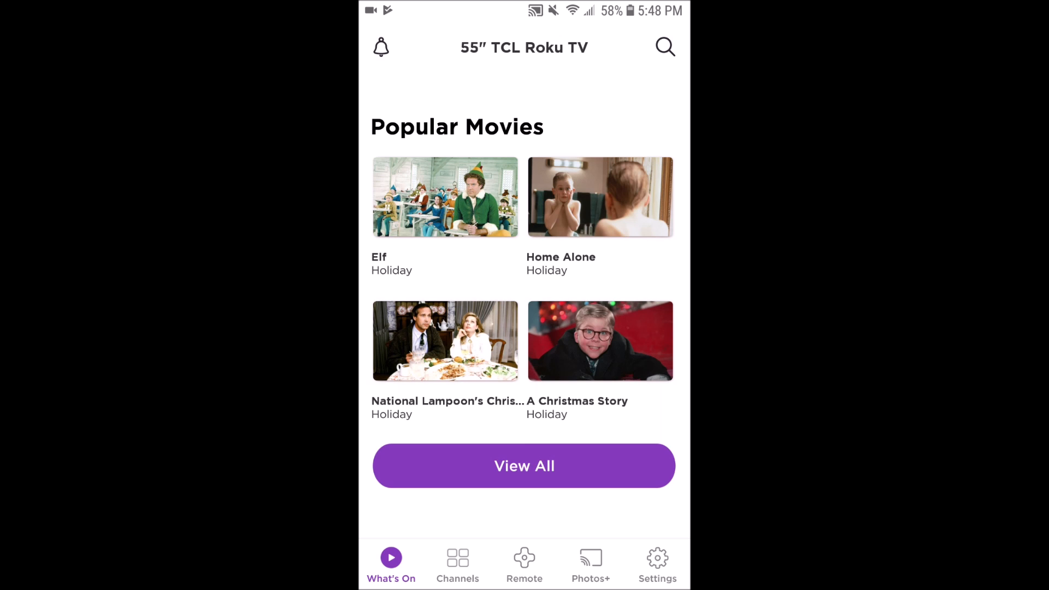
pyautogui.click(524, 563)
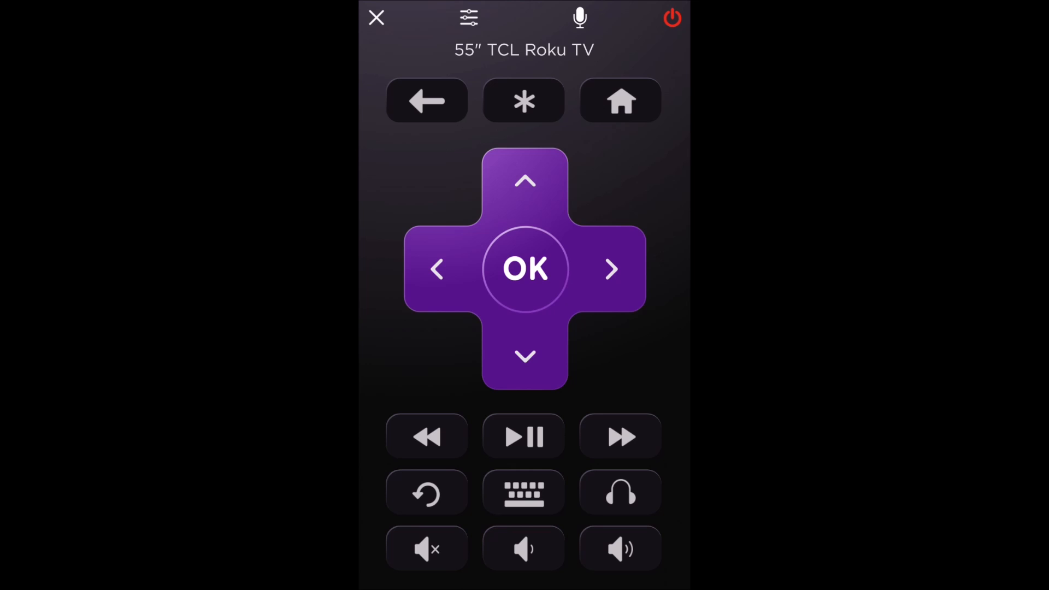
# Turn on Private Listening from the Roku remote's headphones button.
pyautogui.click(619, 493)
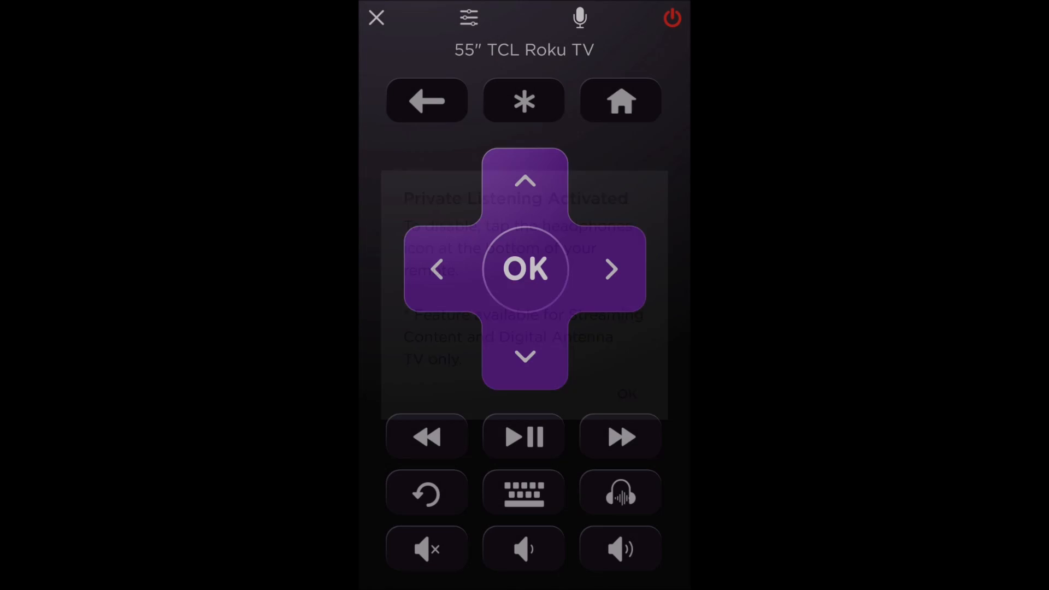